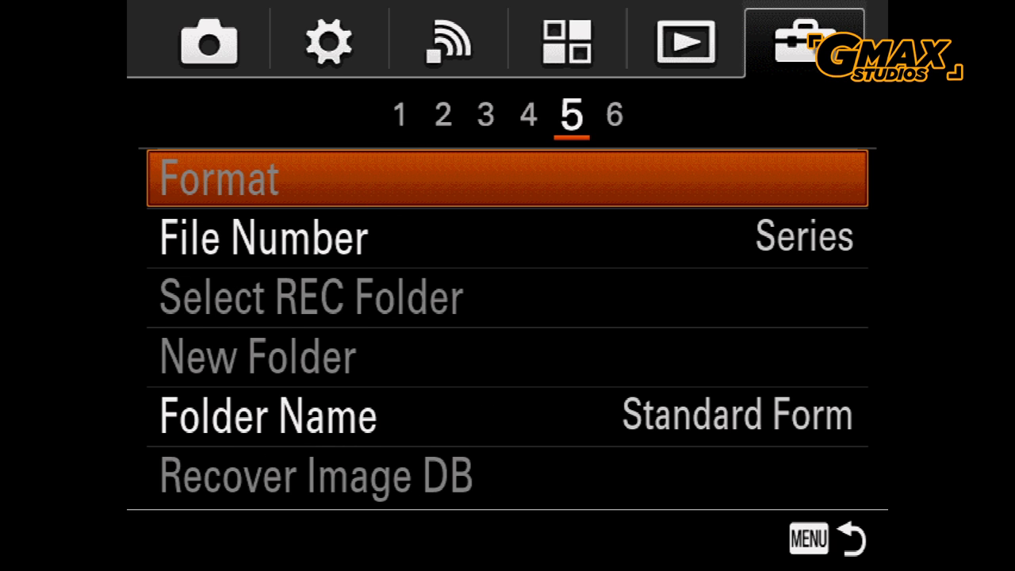
# Read the camera's body firmware as Ver. 1.10 and set USB Connection to Mass Storage
pyautogui.click(615, 116)
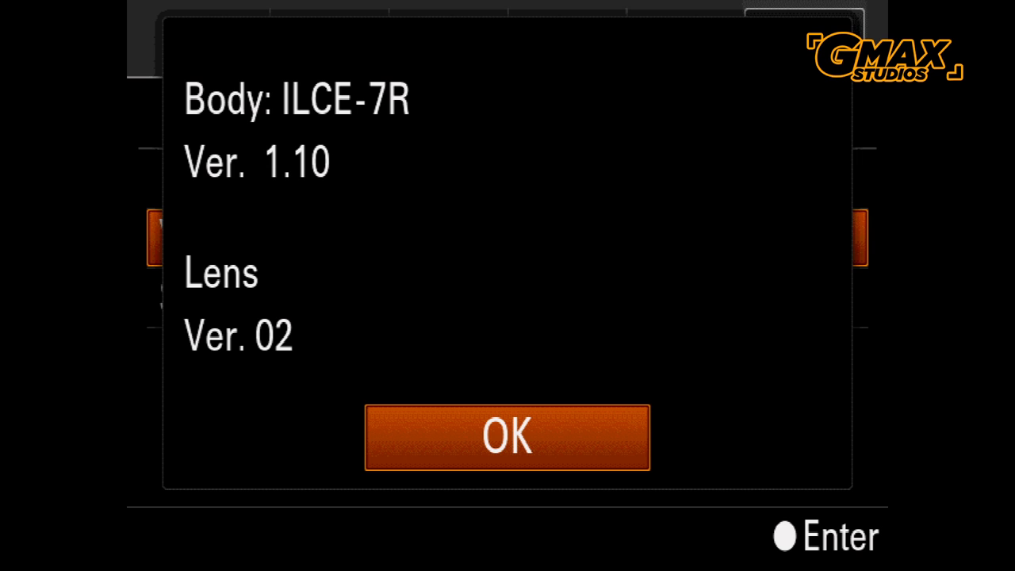
pyautogui.click(506, 436)
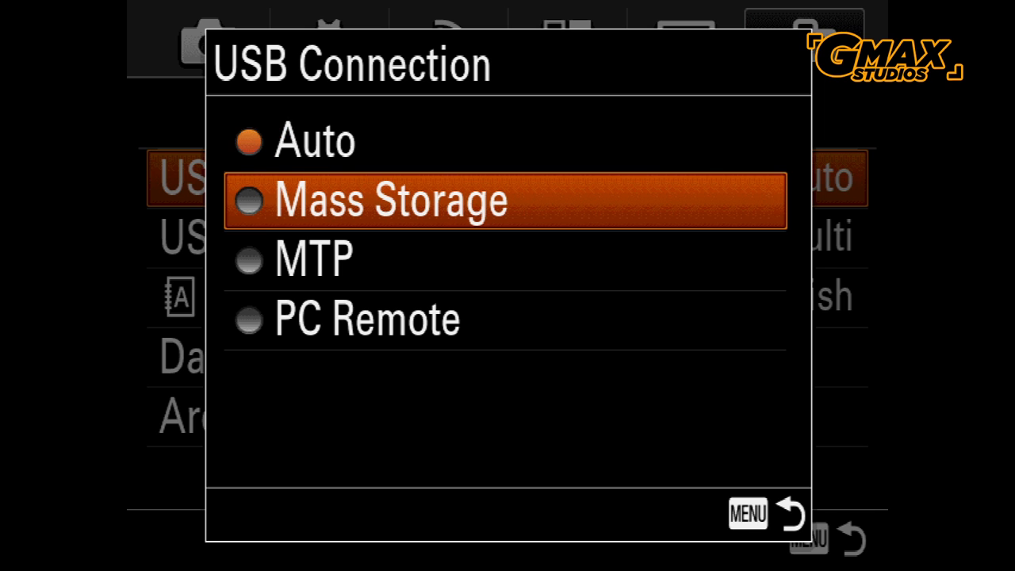
pyautogui.click(387, 200)
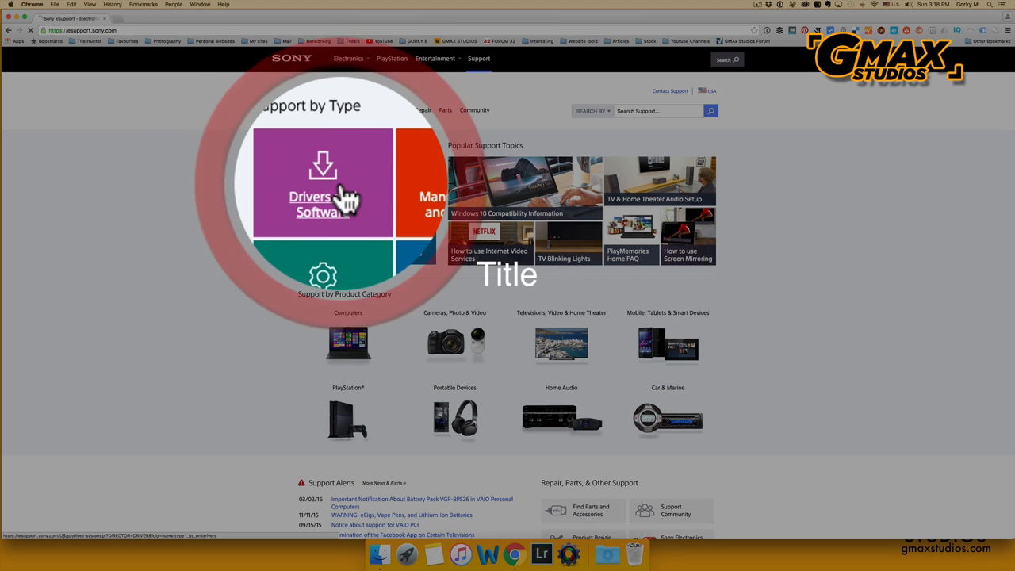
# Go to Drivers & Software on Sony eSupport and reach the camera category list
pyautogui.click(322, 197)
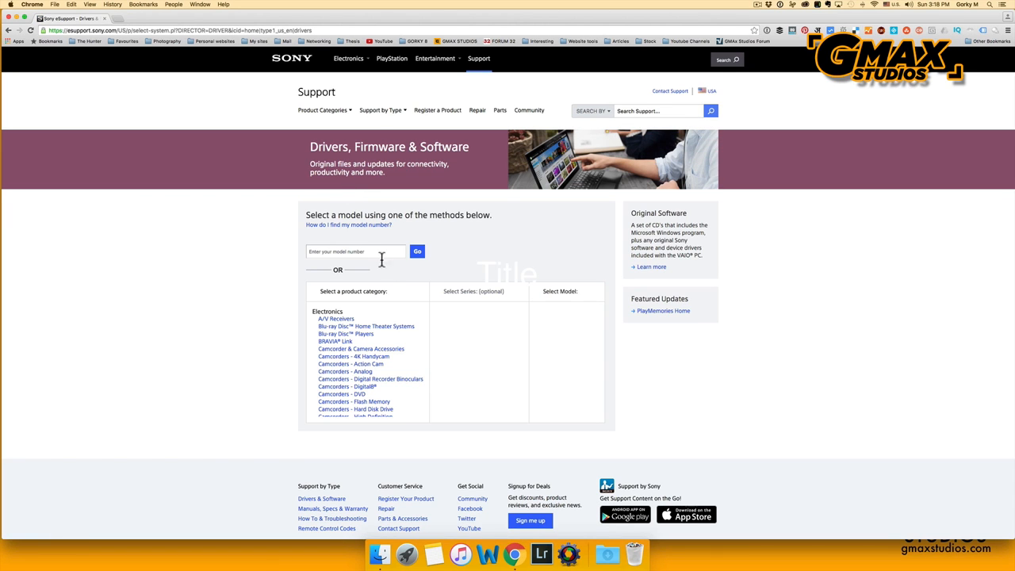
pyautogui.click(355, 250)
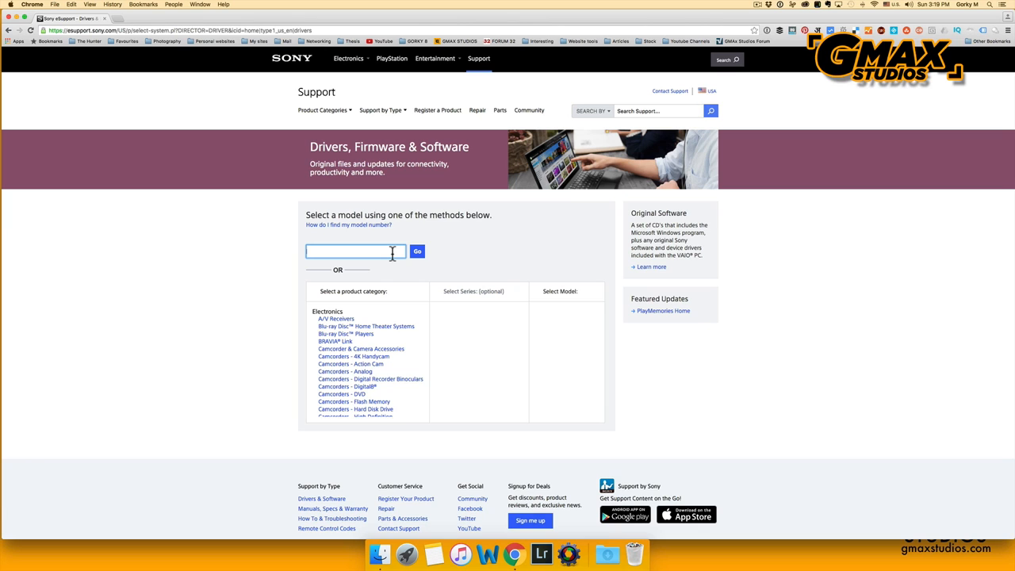
pyautogui.scroll(-3)
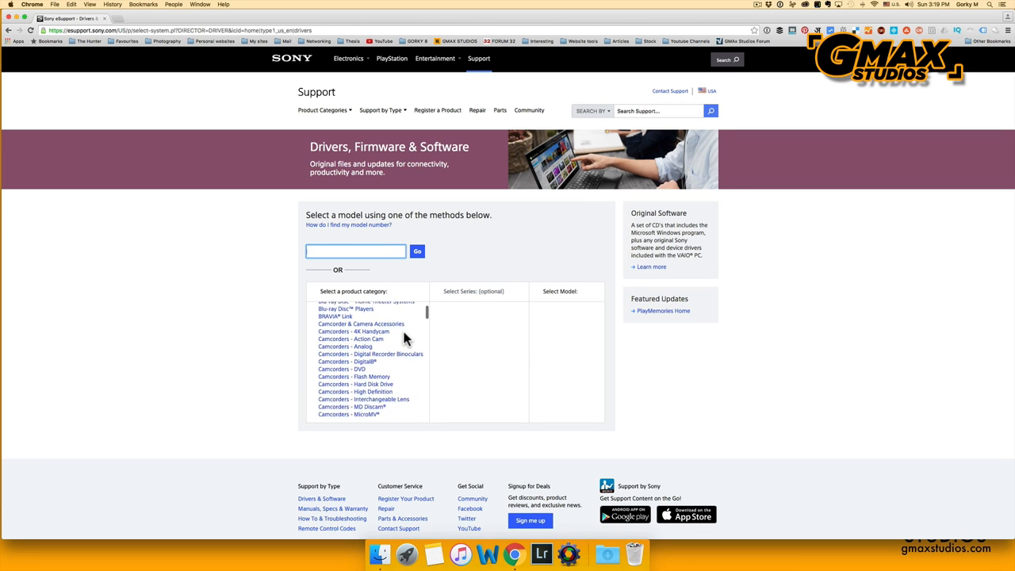
pyautogui.scroll(-3)
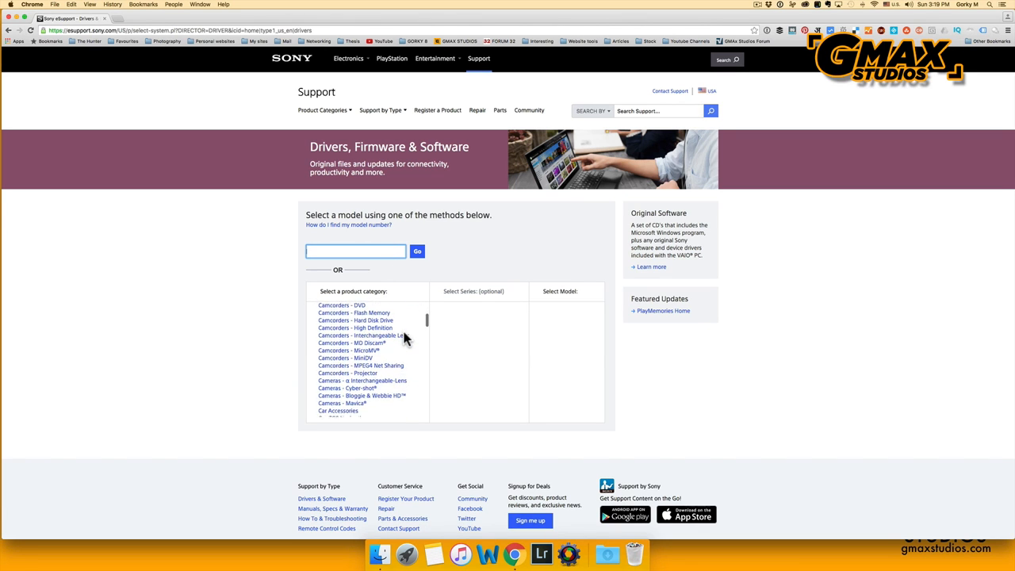
pyautogui.scroll(-3)
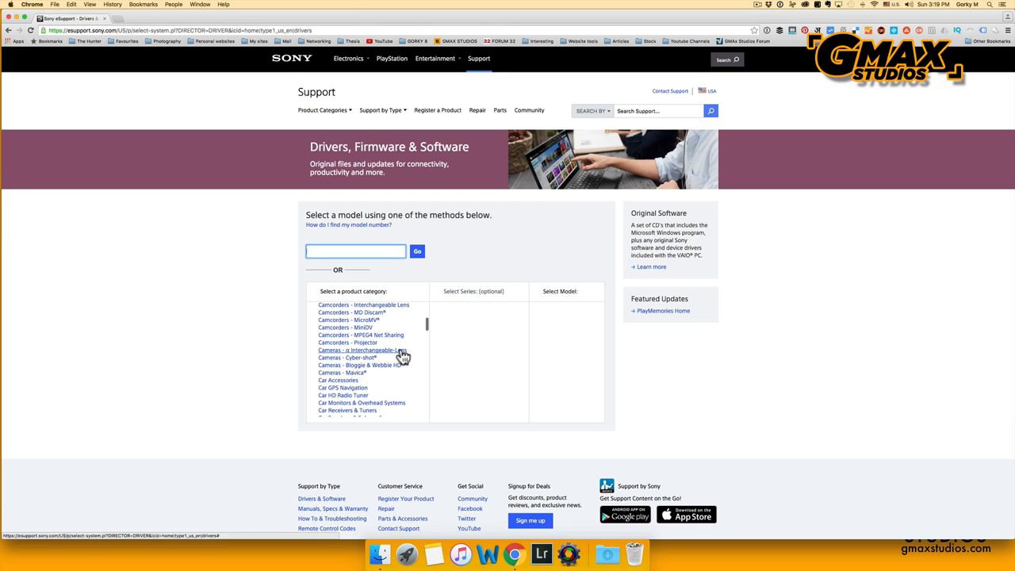
# Choose α Interchangeable-Lens cameras, the ILCE series, and the ILCE-7R model page
pyautogui.click(362, 351)
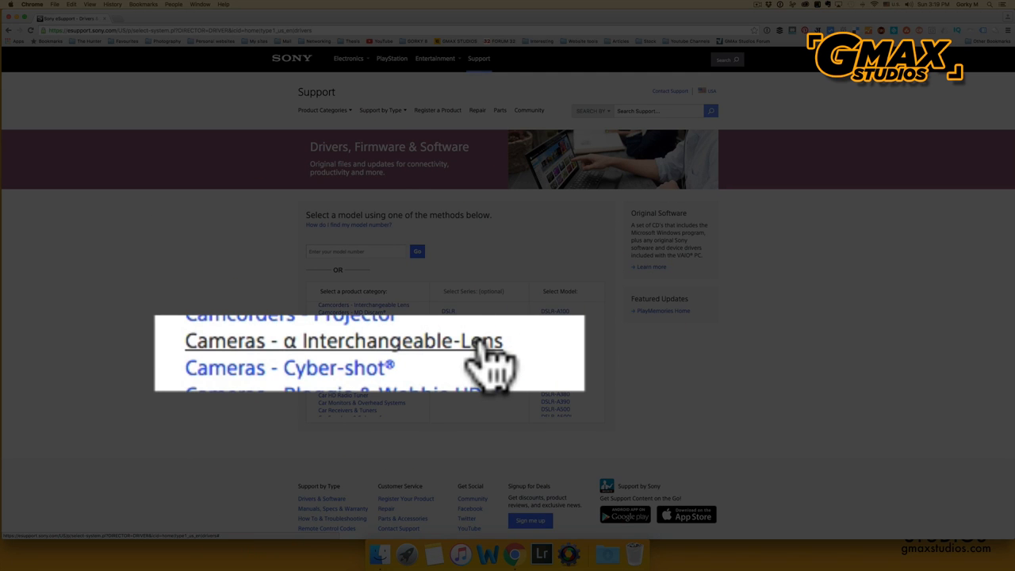
pyautogui.click(342, 339)
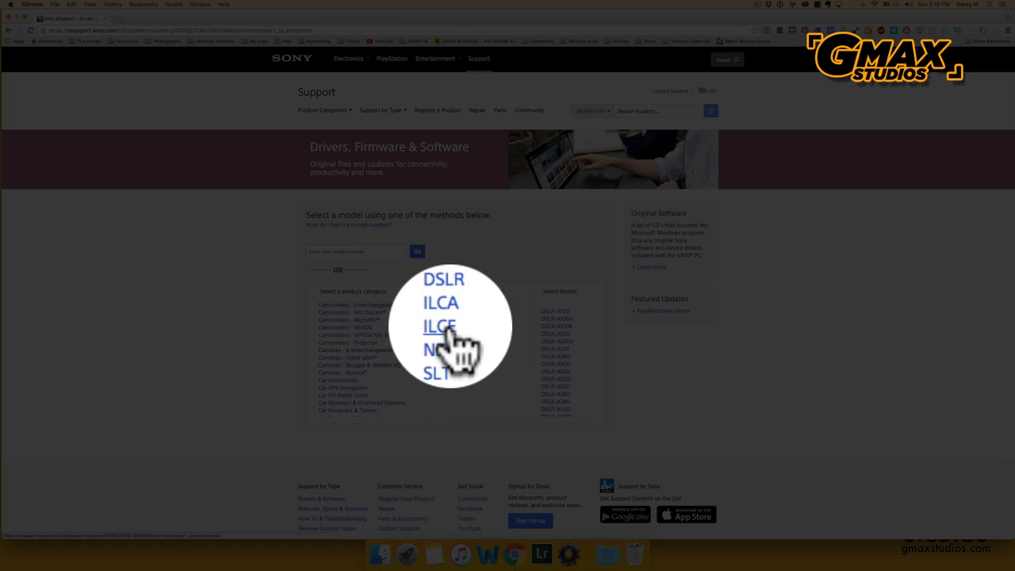
pyautogui.click(441, 326)
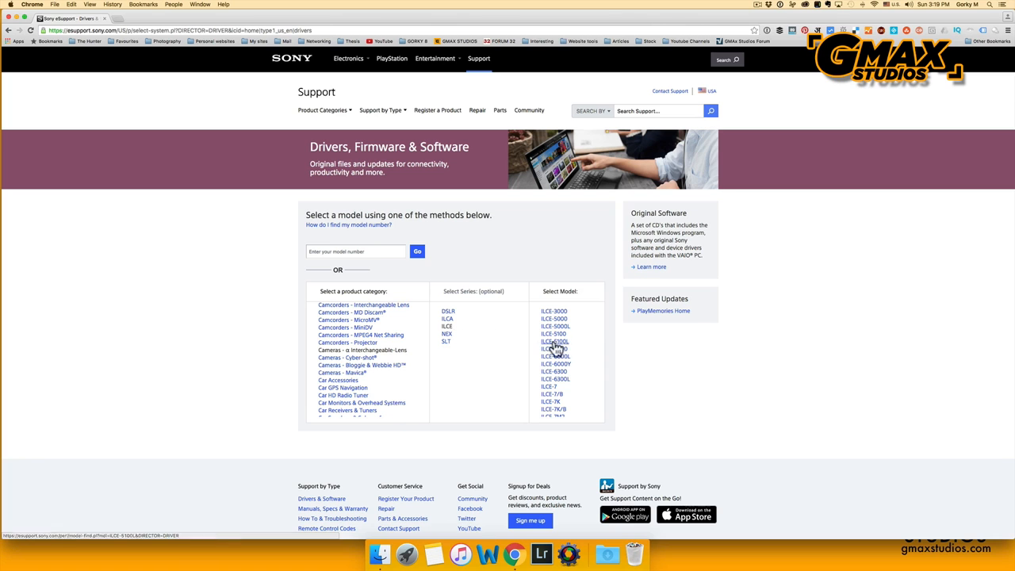
pyautogui.scroll(-3)
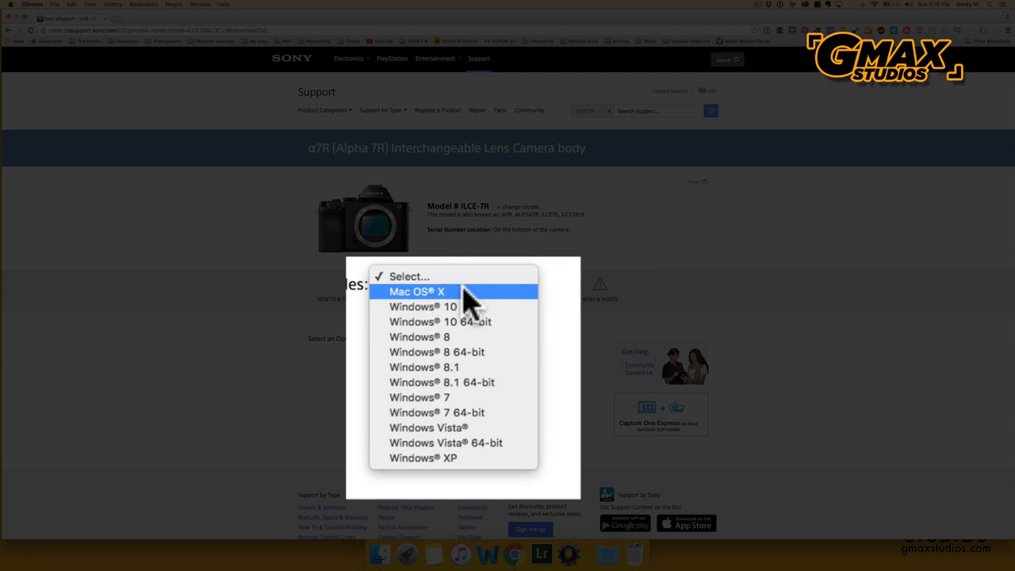
# Filter the α7R downloads to Mac OS X and reveal the ILCE-7R Firmware Update 3.10 download
pyautogui.click(416, 292)
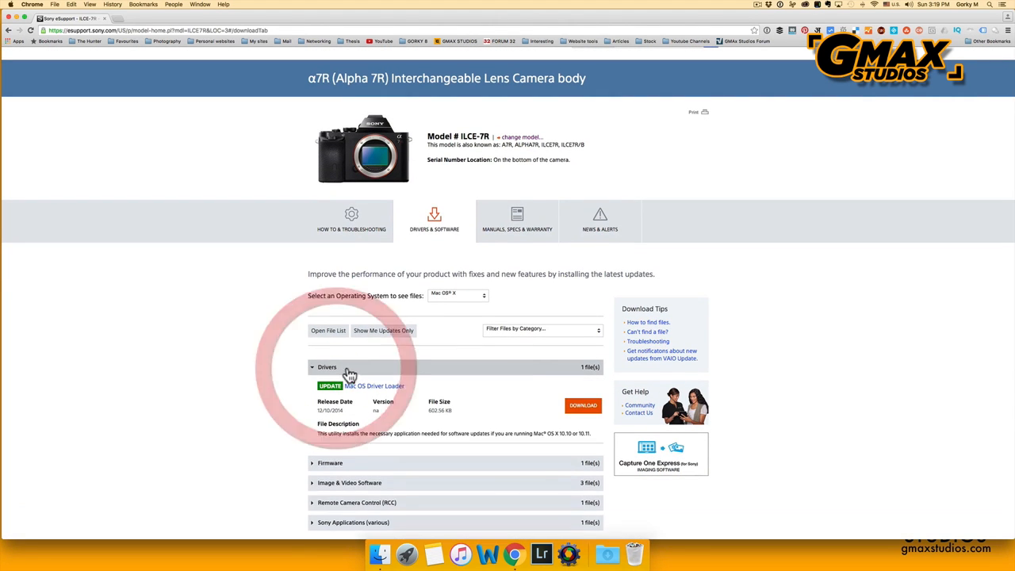
pyautogui.scroll(-3)
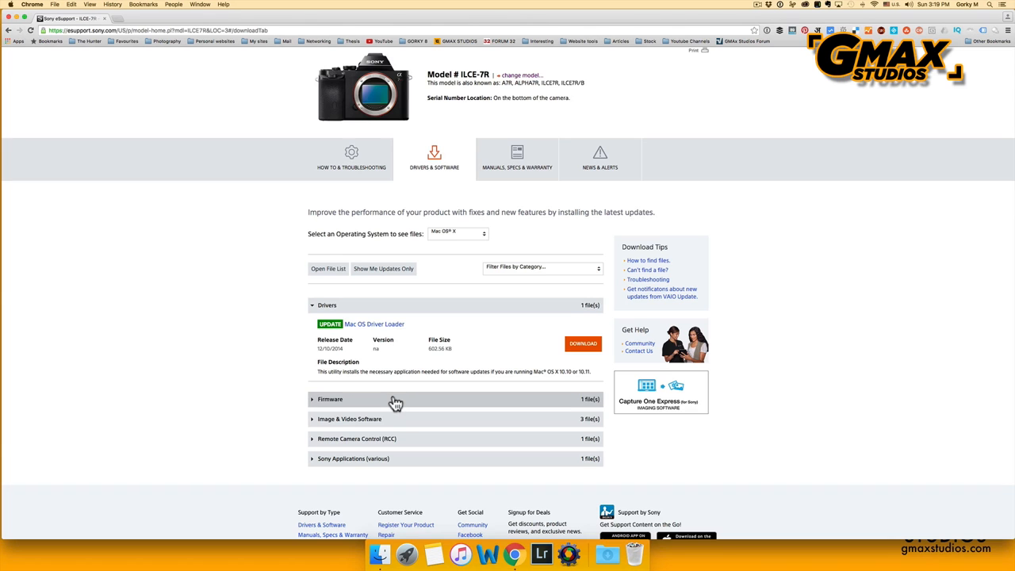
pyautogui.click(330, 400)
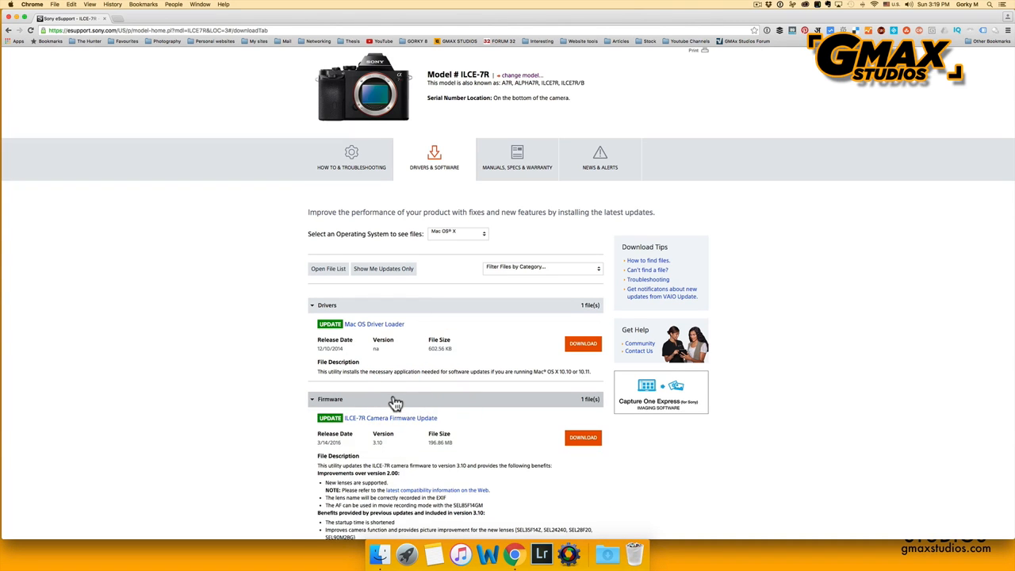
pyautogui.scroll(-3)
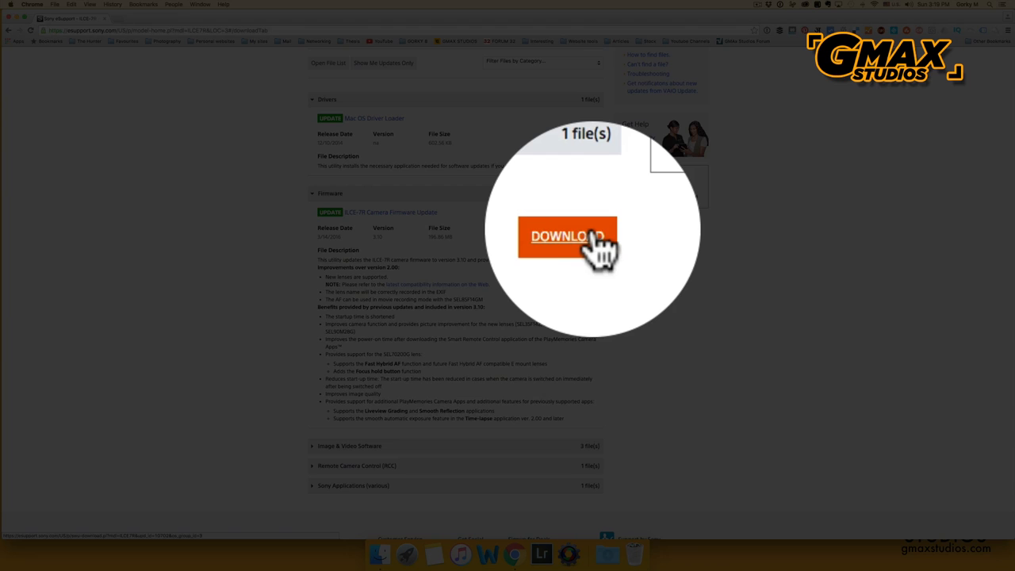
pyautogui.click(568, 236)
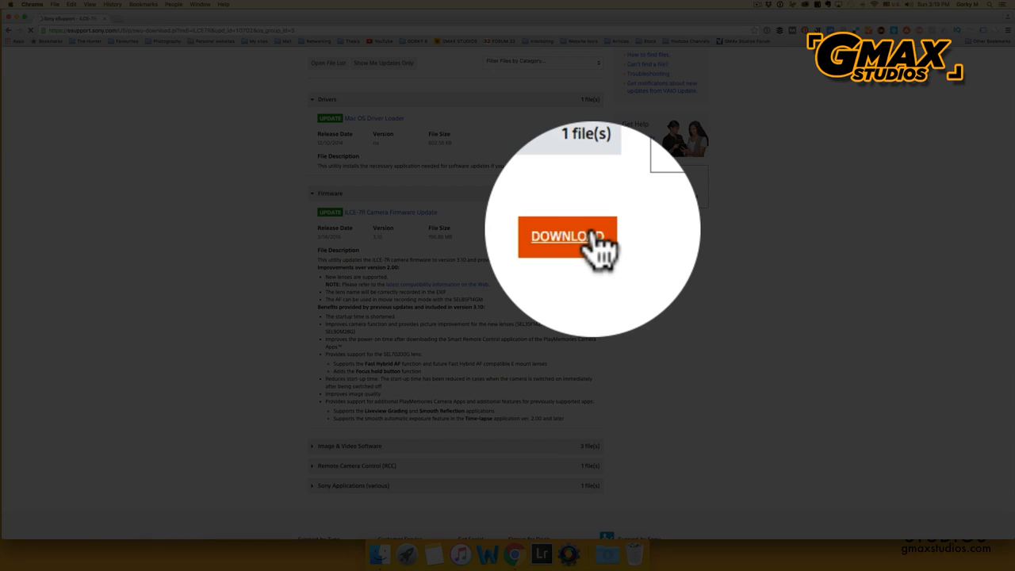
# Start the ILCE-7R firmware download and read through the Software Agreement
pyautogui.click(568, 237)
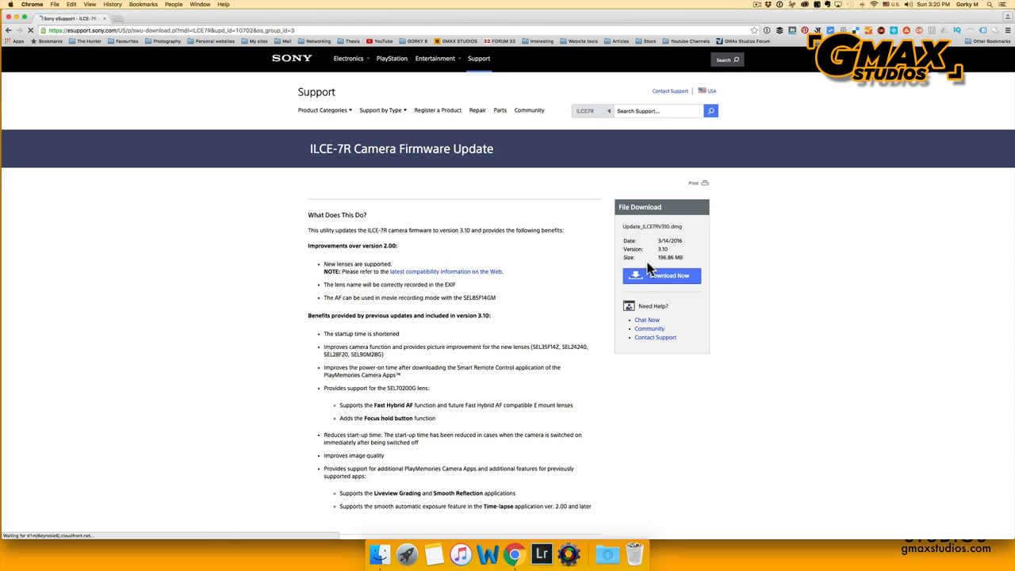
pyautogui.click(662, 276)
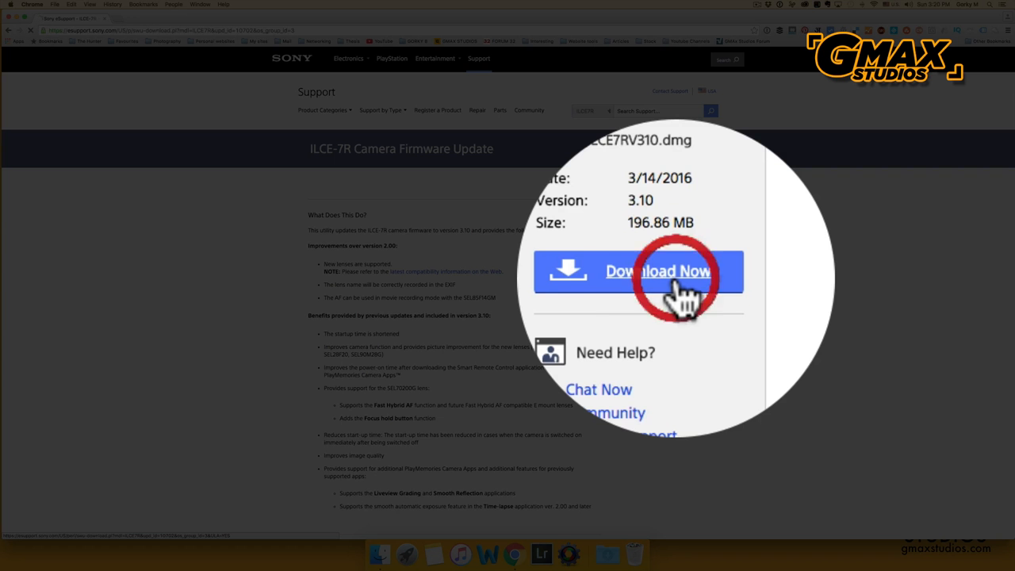
pyautogui.click(666, 272)
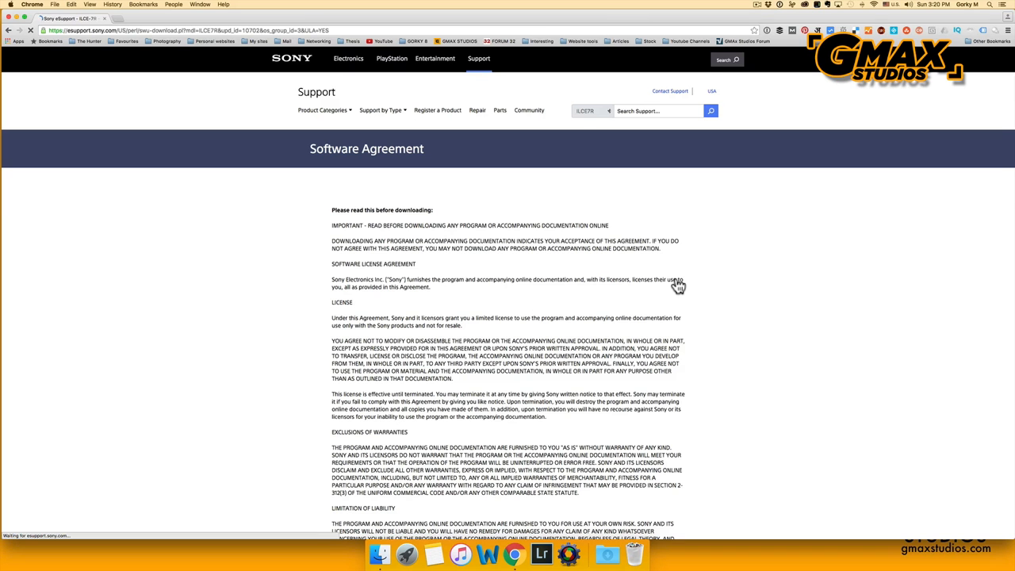
pyautogui.scroll(-3)
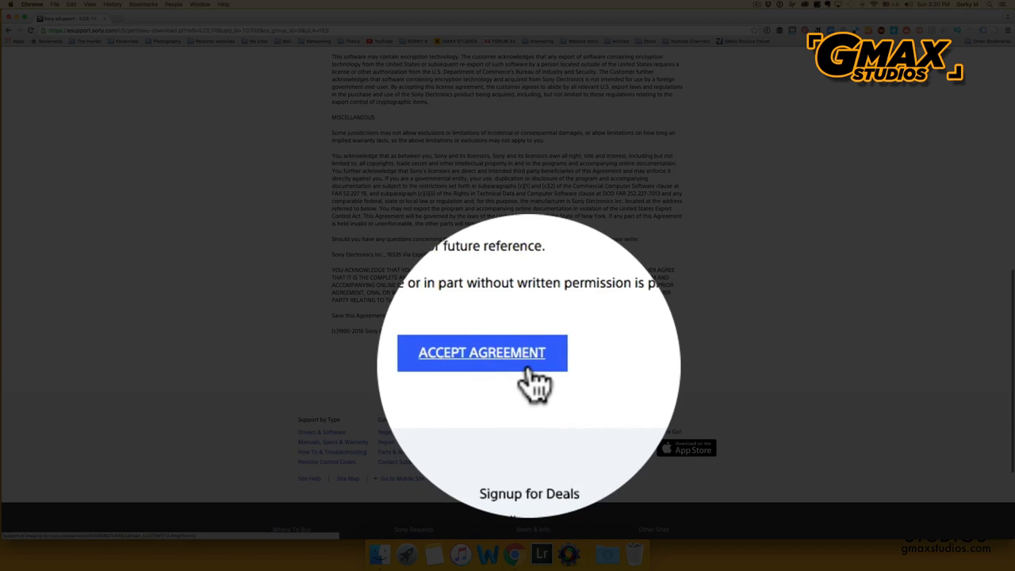
# Accept the agreement, download the firmware .dmg and keep it despite Chrome's harmful-file warning
pyautogui.click(510, 360)
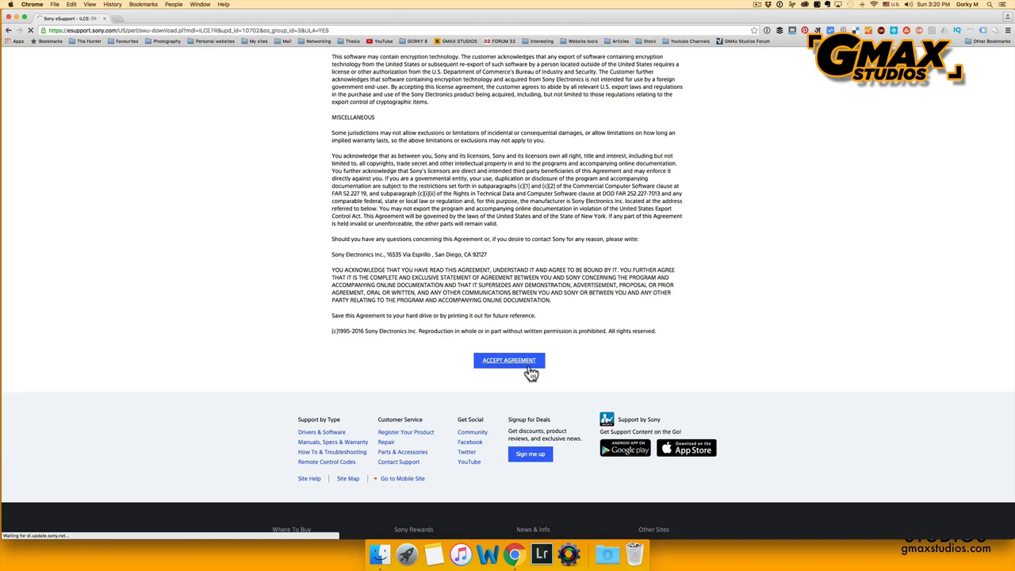
pyautogui.click(508, 360)
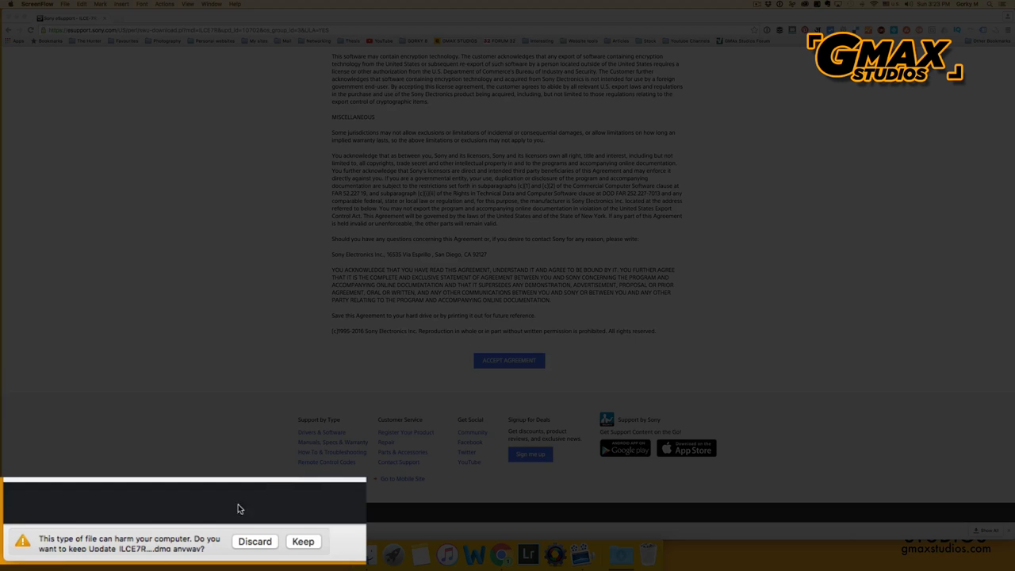
pyautogui.click(303, 542)
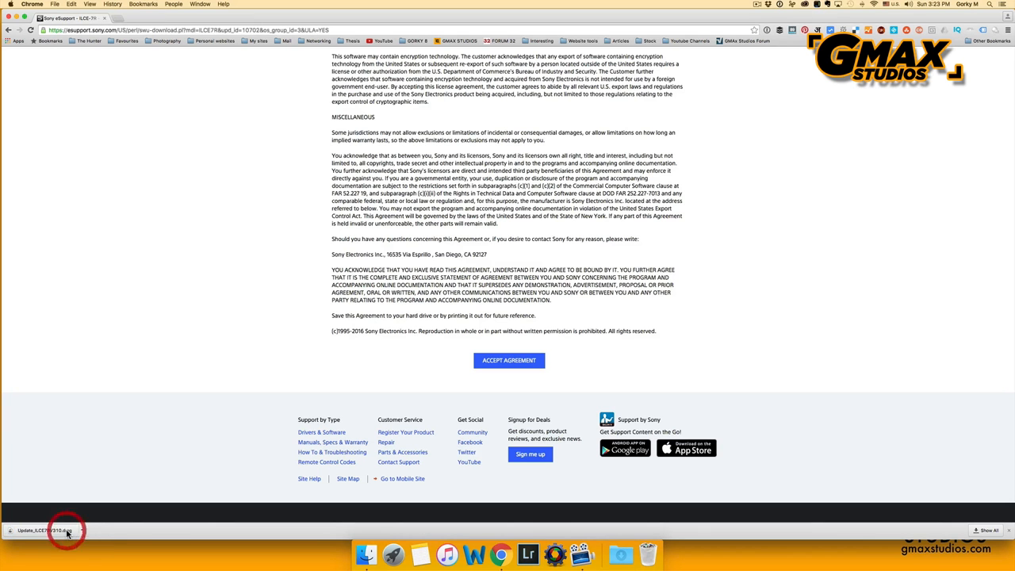
# Launch FirmwareUpdater from the mounted disk image and authorize it with the account password
pyautogui.click(64, 530)
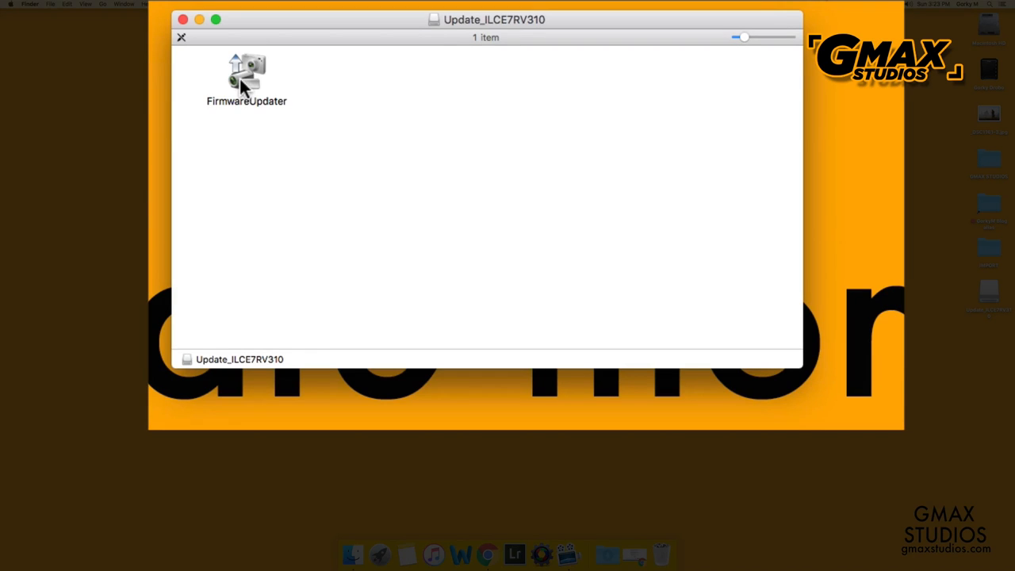
pyautogui.doubleClick(247, 70)
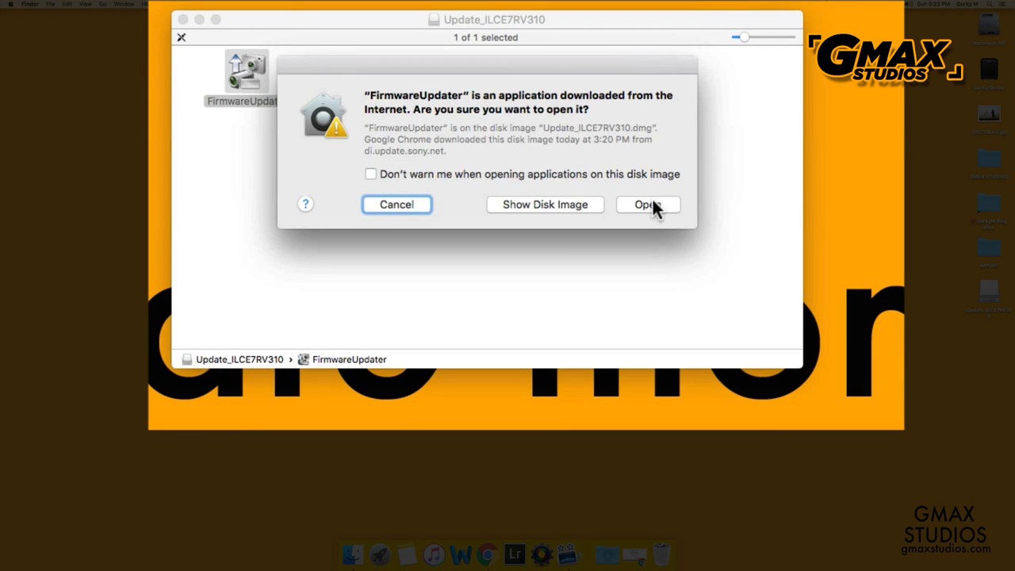
pyautogui.click(647, 203)
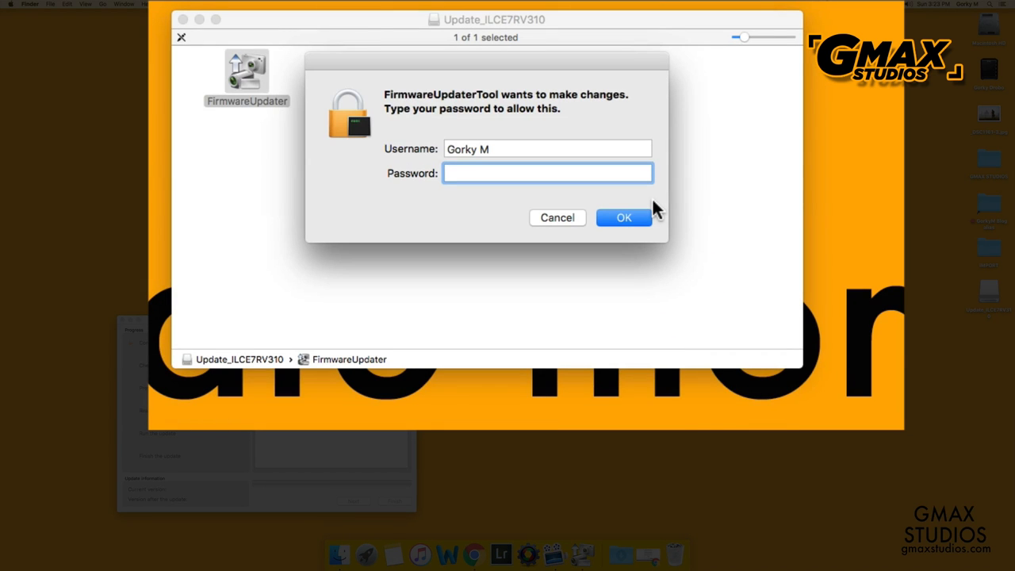
pyautogui.write('•••')
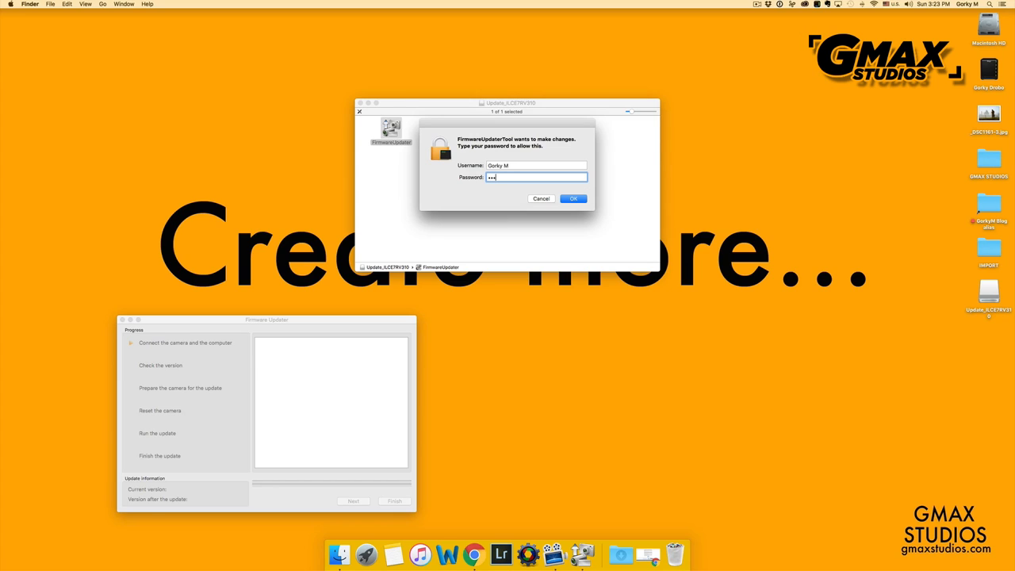
pyautogui.click(572, 198)
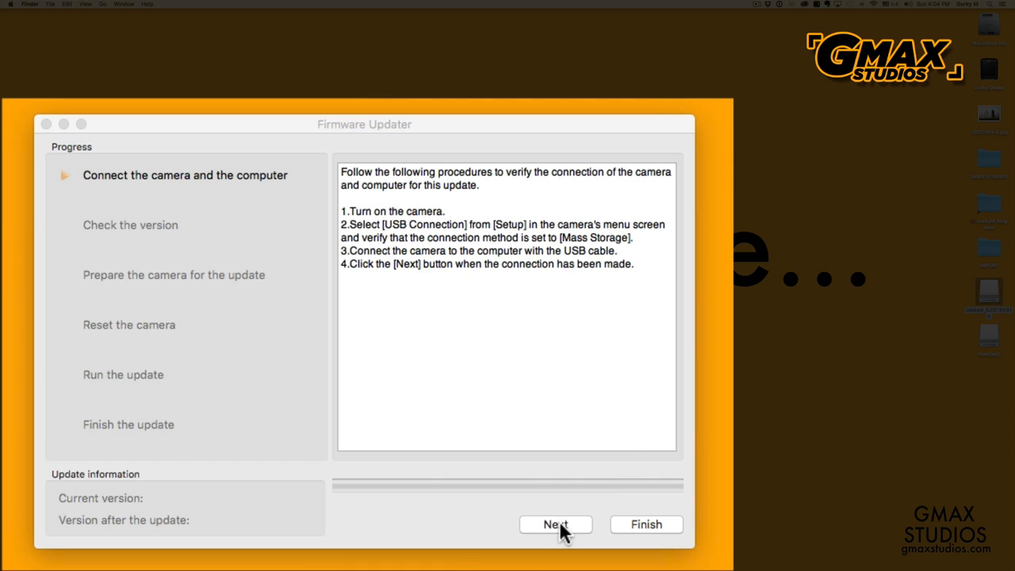
# Advance through the Connect, Check version, Prepare and Reset steps of the updater
pyautogui.click(555, 523)
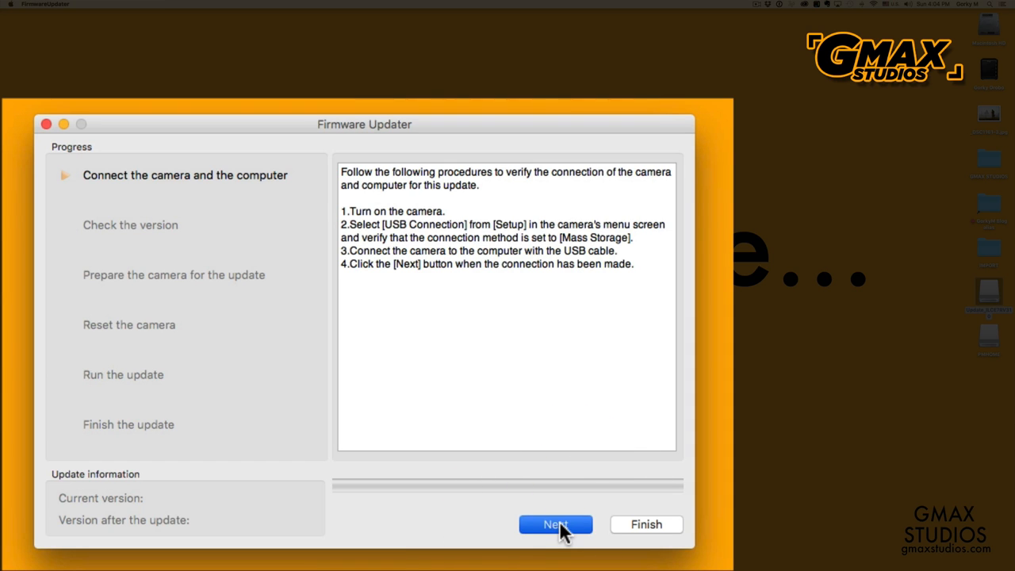
pyautogui.click(555, 524)
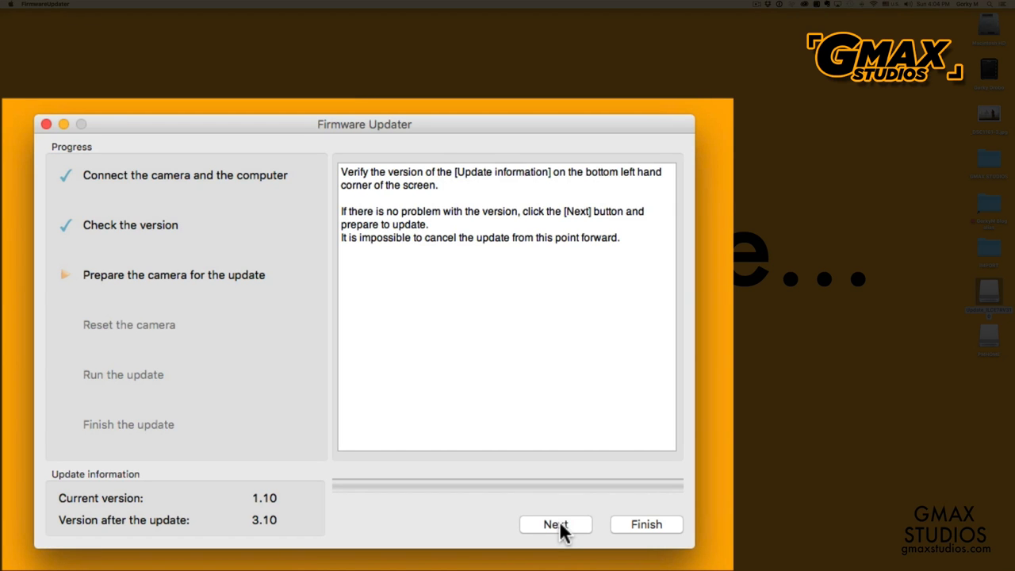
pyautogui.click(555, 524)
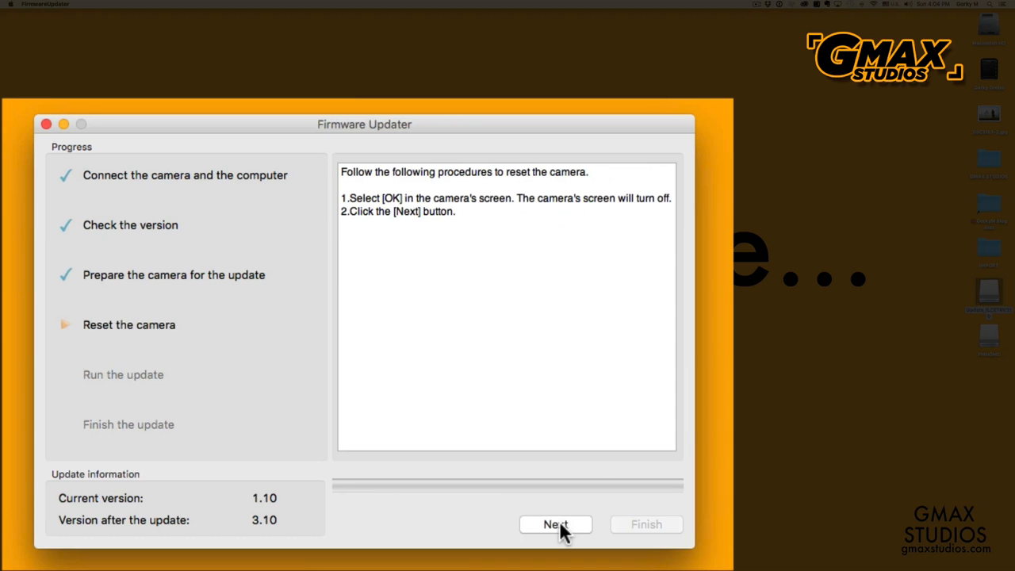
pyautogui.click(555, 524)
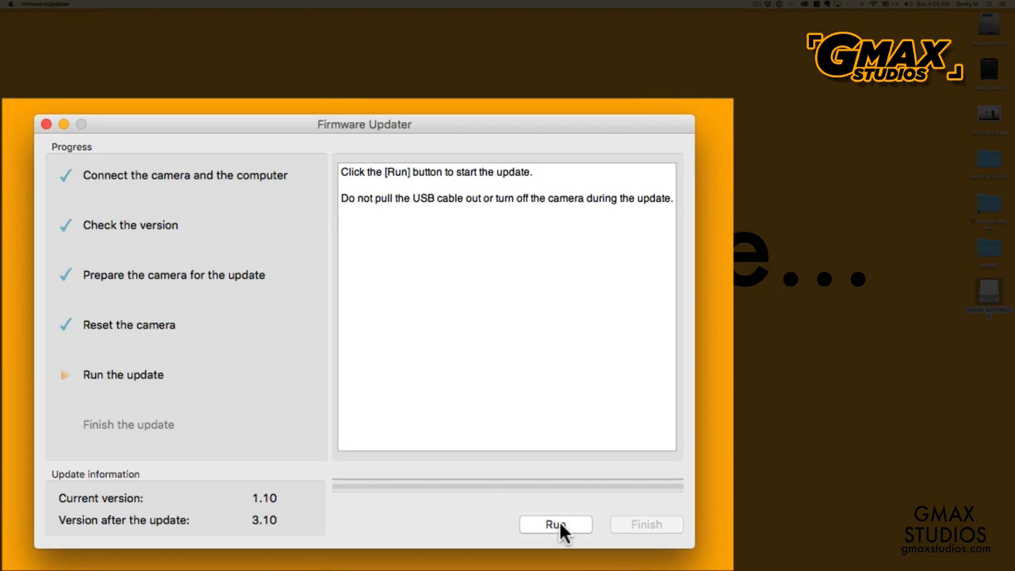
# Run the firmware install from 1.10 to 3.10 and finish, closing the updater
pyautogui.click(555, 524)
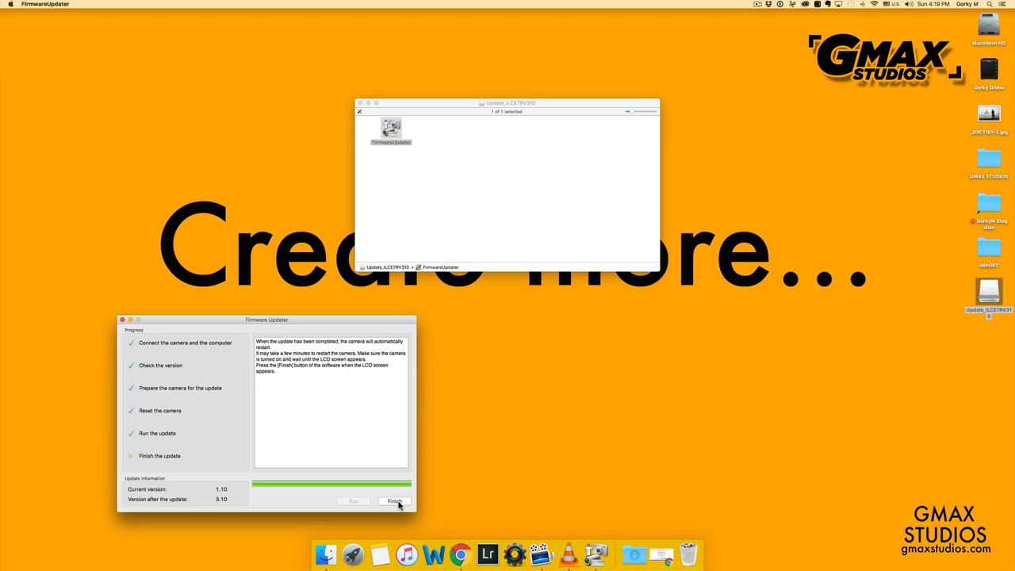
pyautogui.click(393, 501)
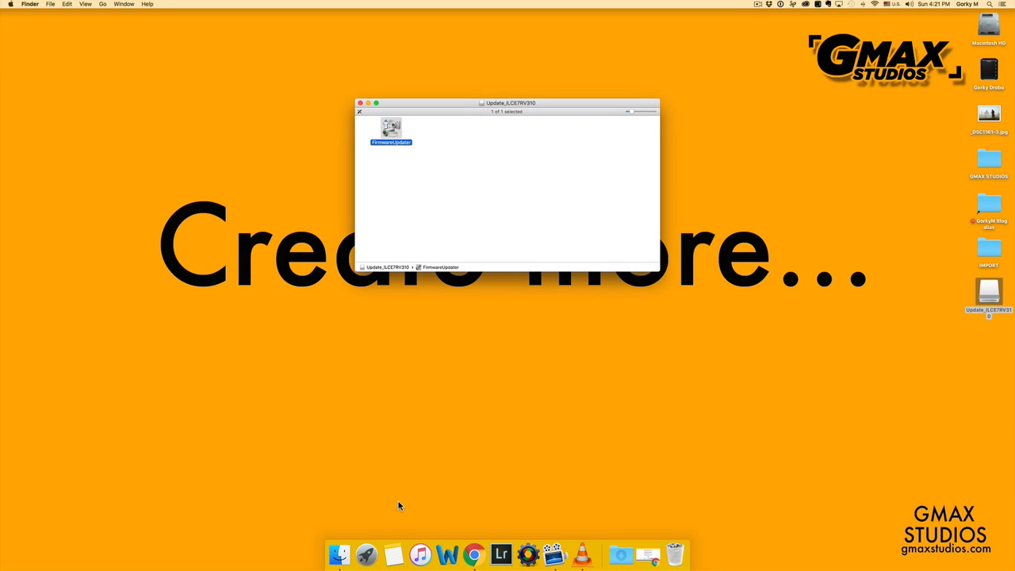
pyautogui.click(360, 104)
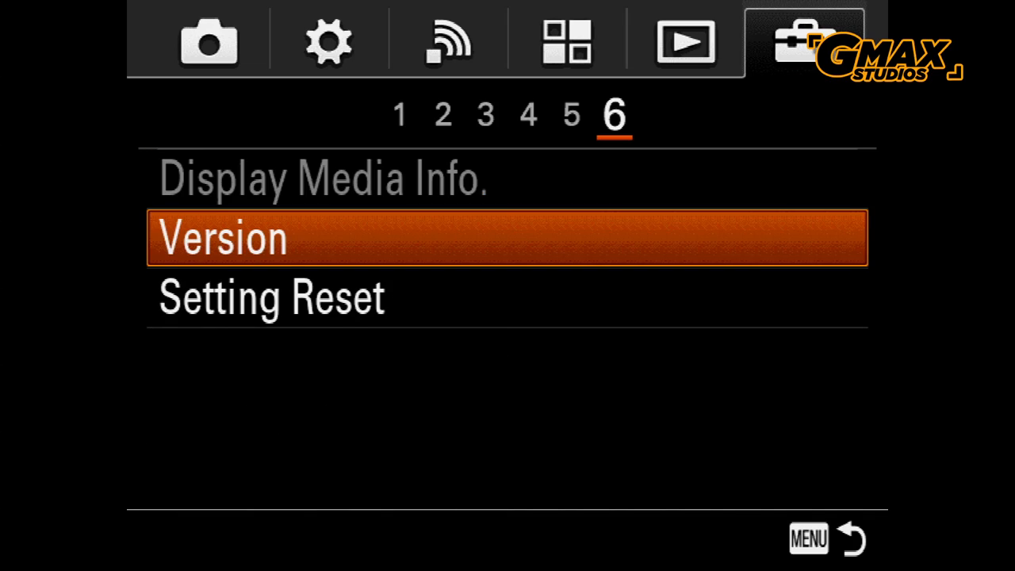
pyautogui.click(508, 238)
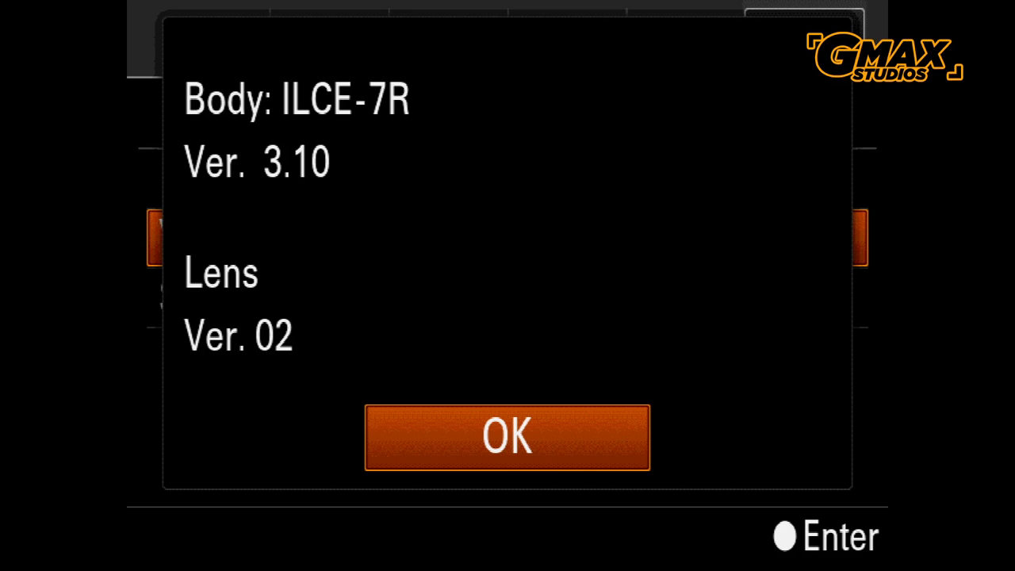
pyautogui.click(507, 438)
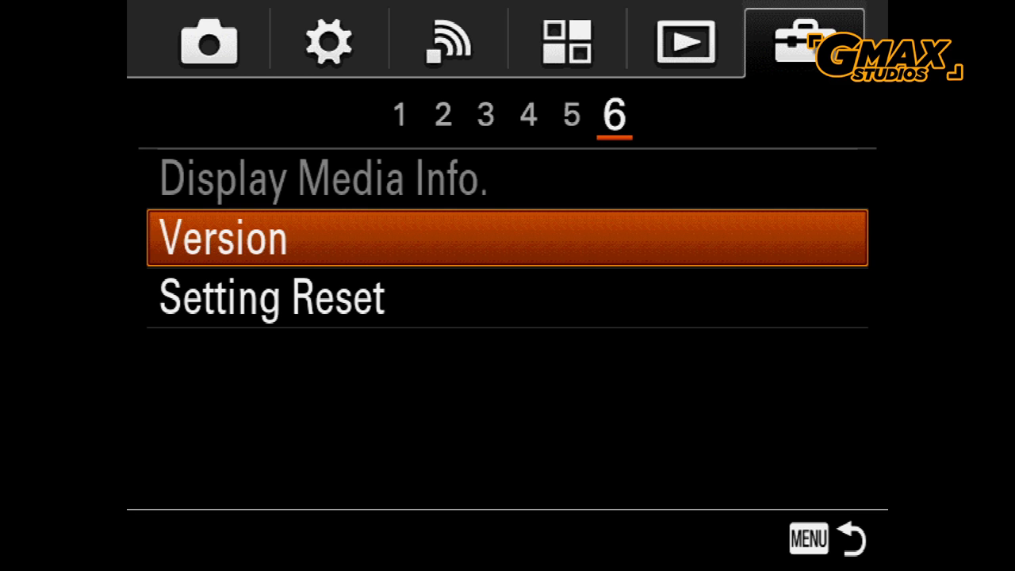